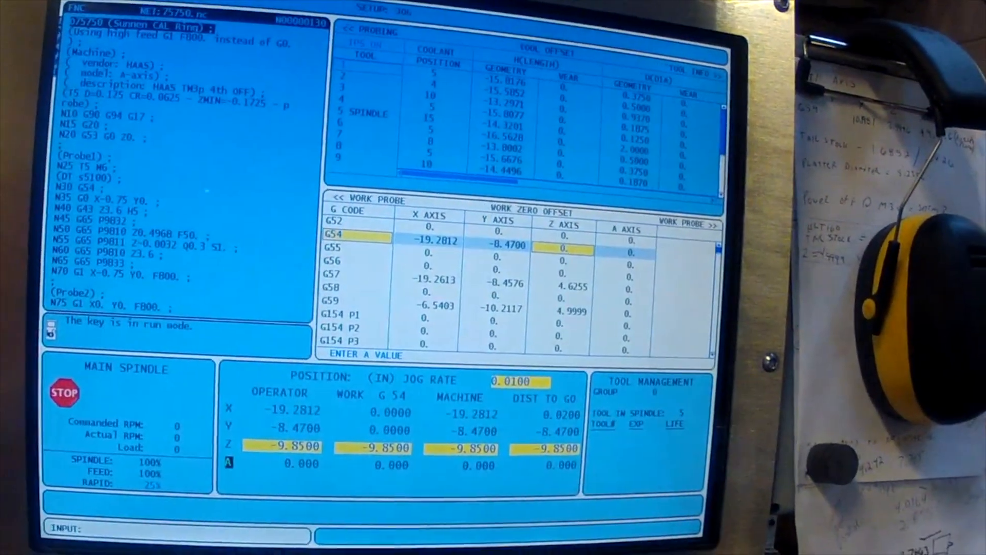
text(4.)
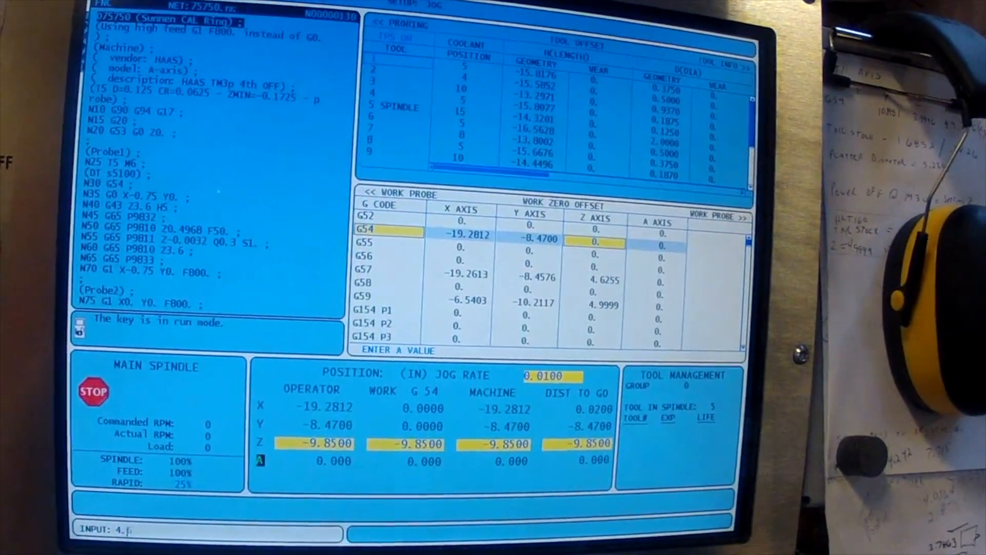